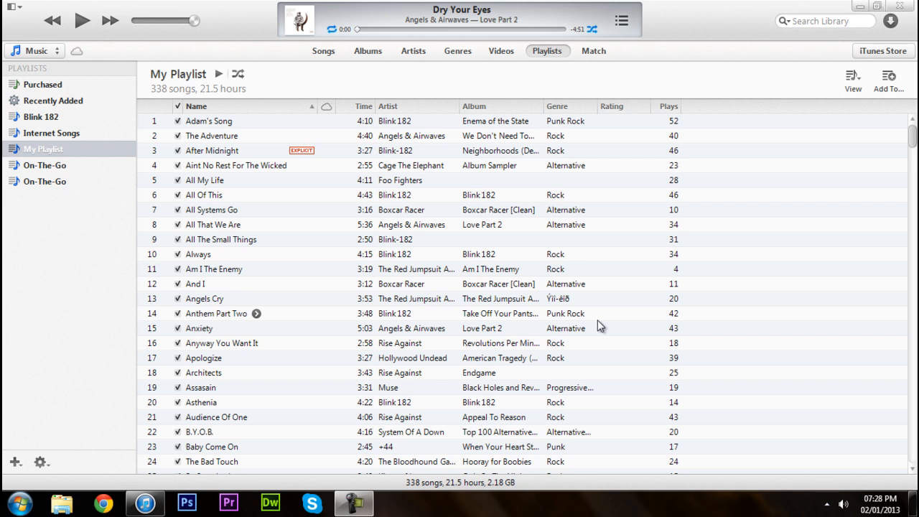
mouse_move(142, 274)
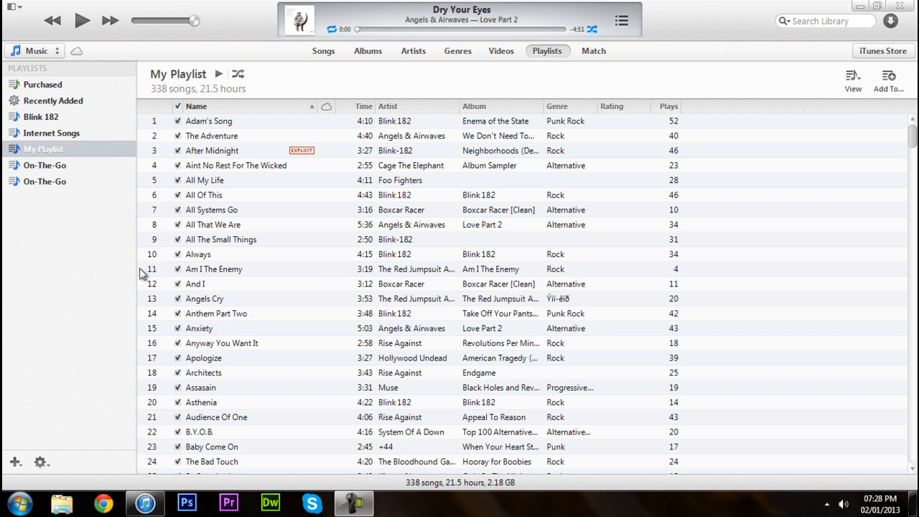
mouse_move(97, 294)
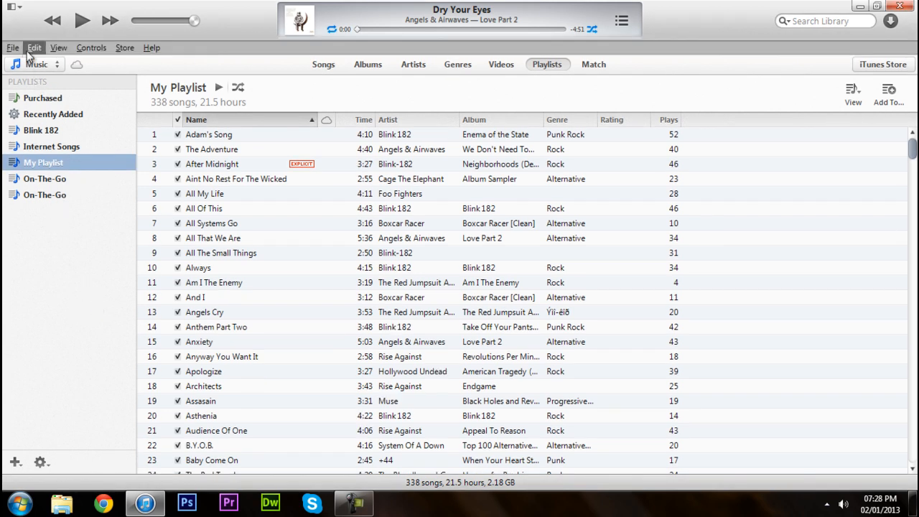
mouse_move(124, 48)
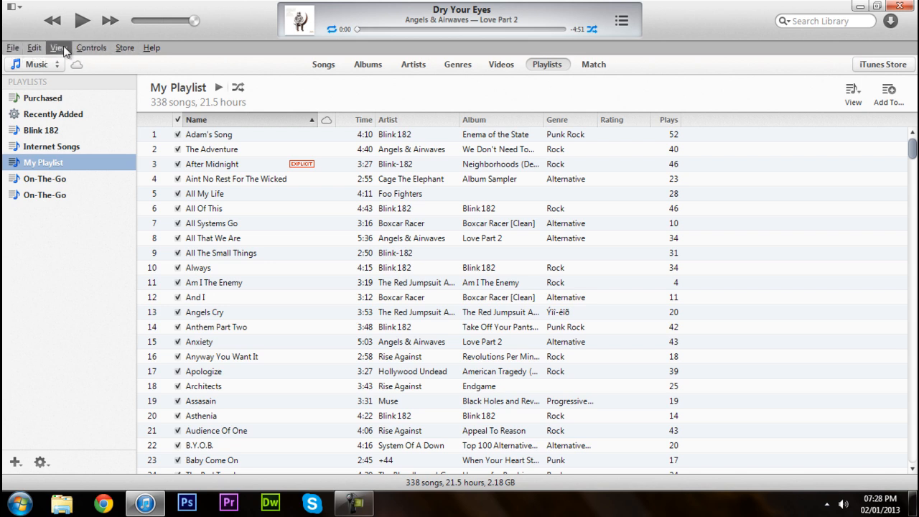
Step: Open the View menu from iTunes' revealed menu bar
click(59, 48)
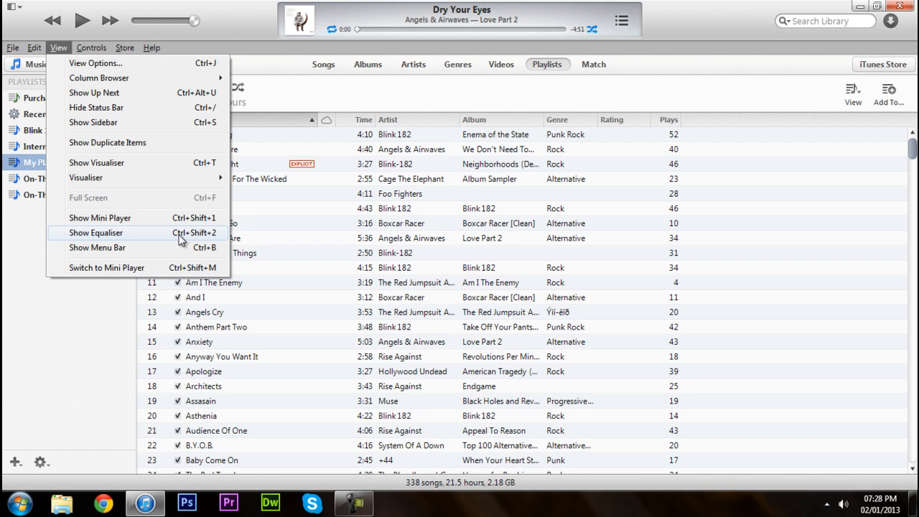
mouse_move(172, 237)
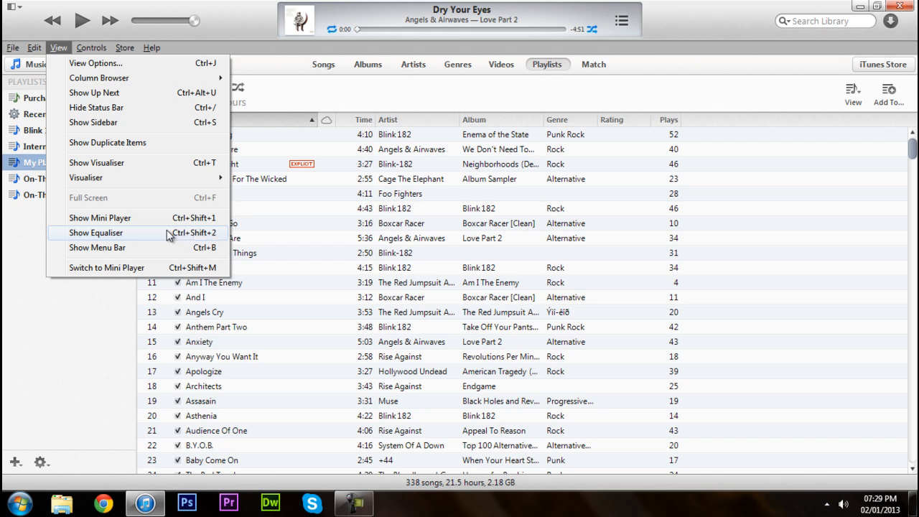
Step: Show the Equaliser, apply the Beats preset, and reopen the preset list
click(95, 233)
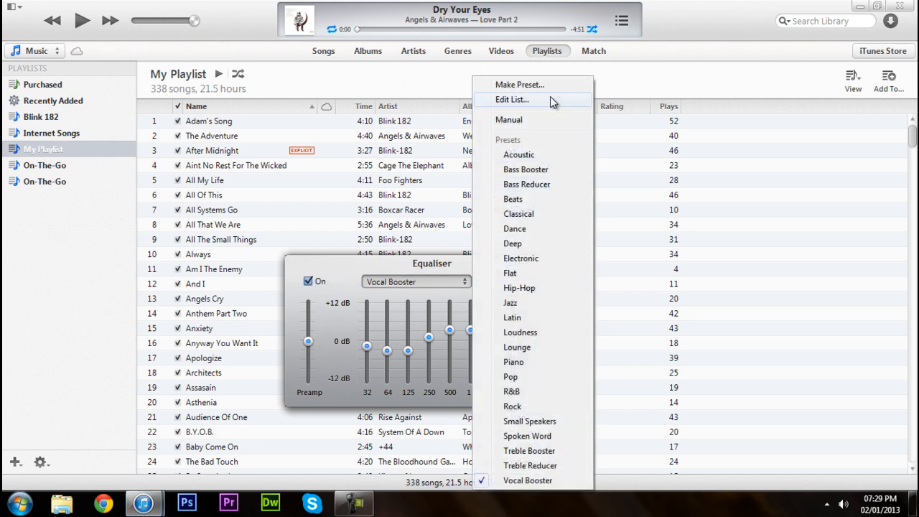
mouse_move(531, 155)
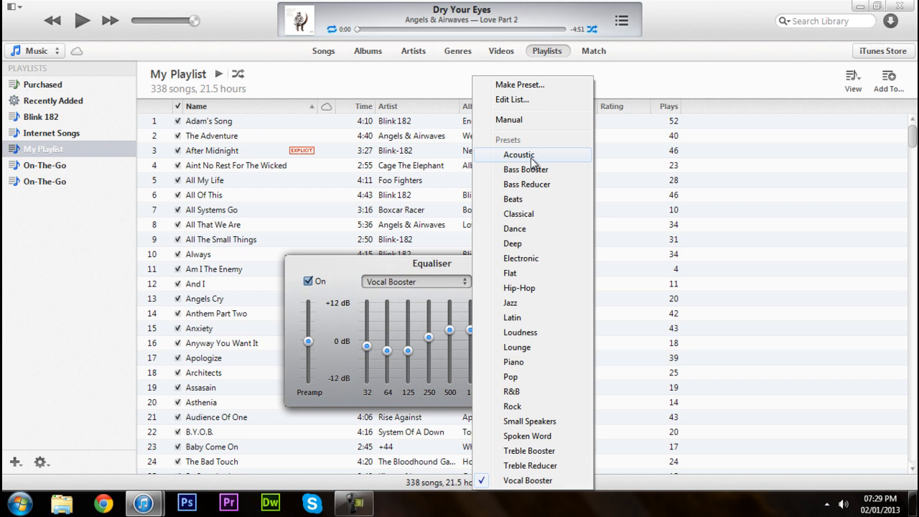
mouse_move(527, 206)
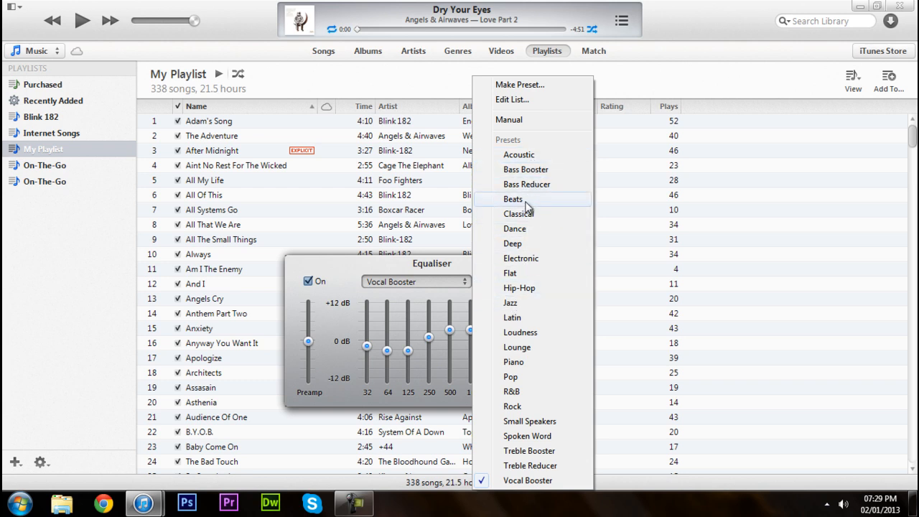
click(513, 199)
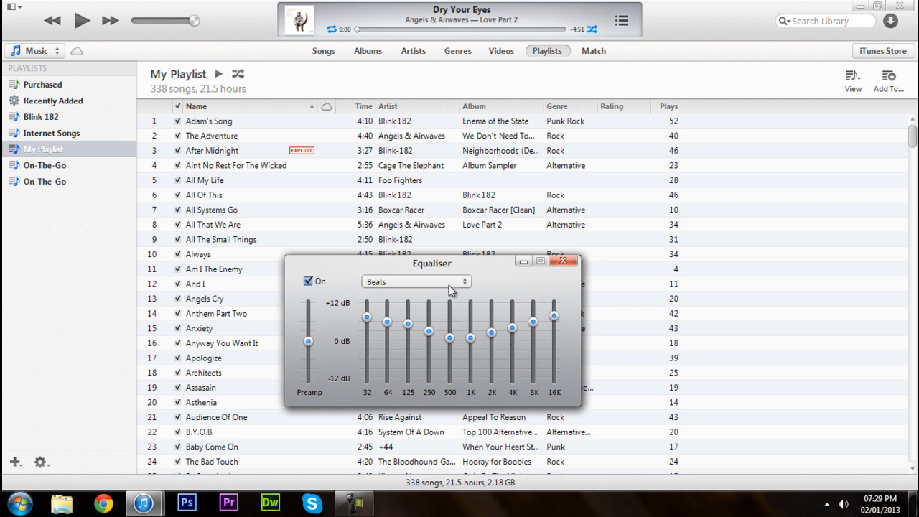
click(417, 281)
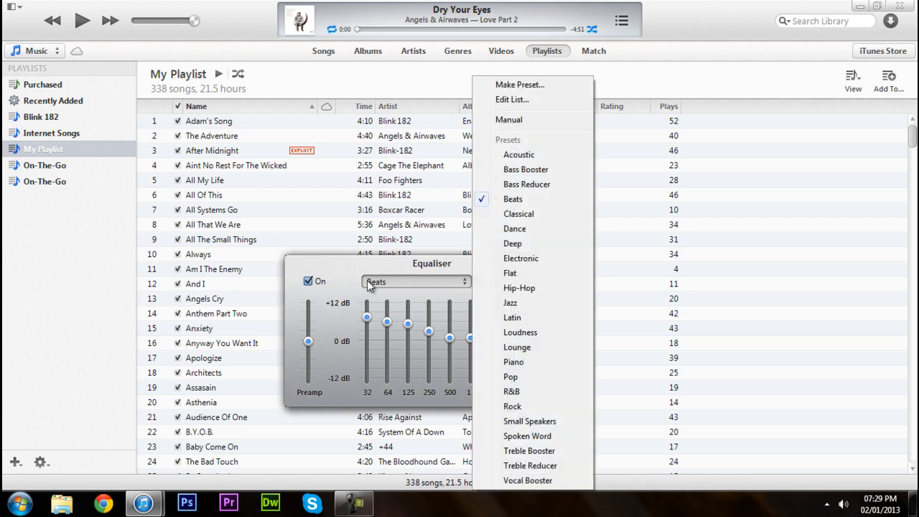
Step: Dismiss the preset list, reset the equaliser to flat Manual, then apply Bass Booster
click(513, 199)
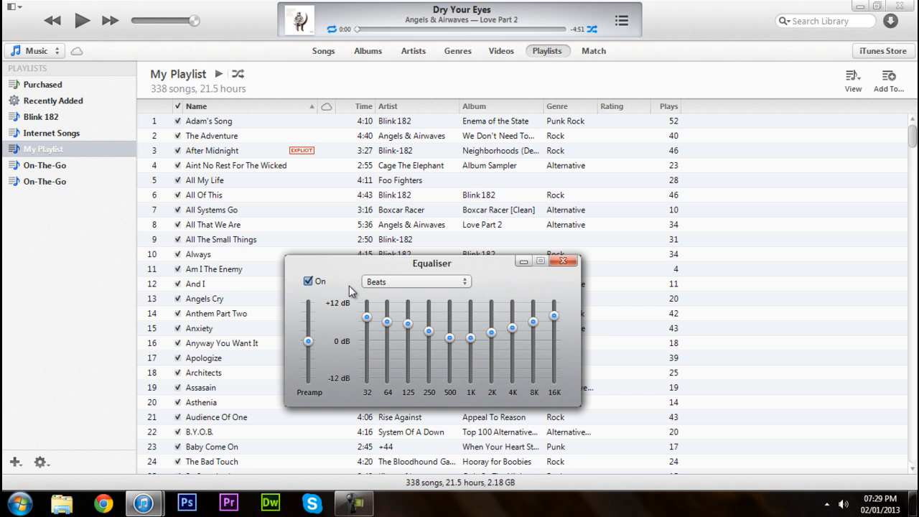
mouse_move(388, 293)
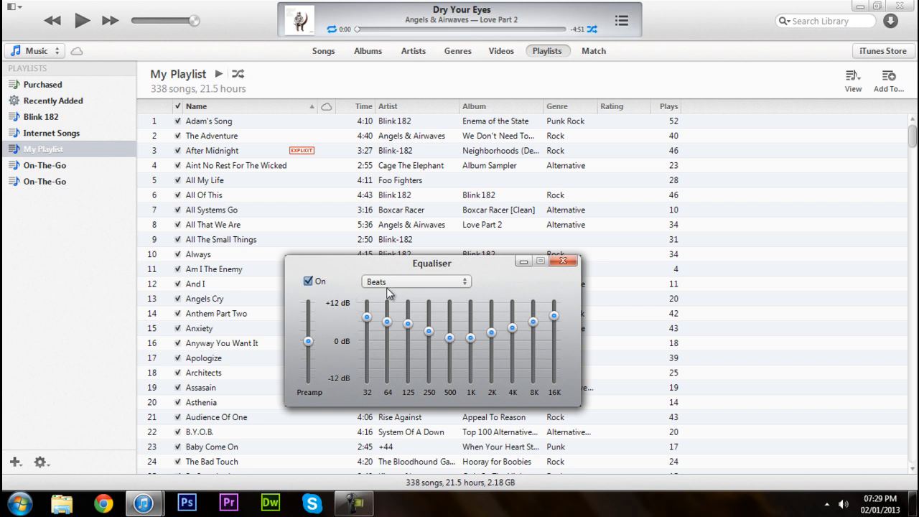
click(416, 282)
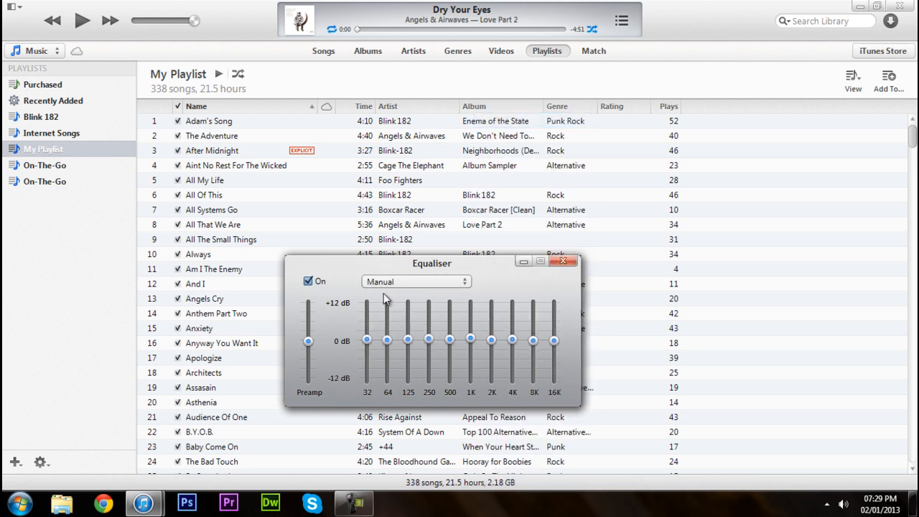
mouse_move(385, 305)
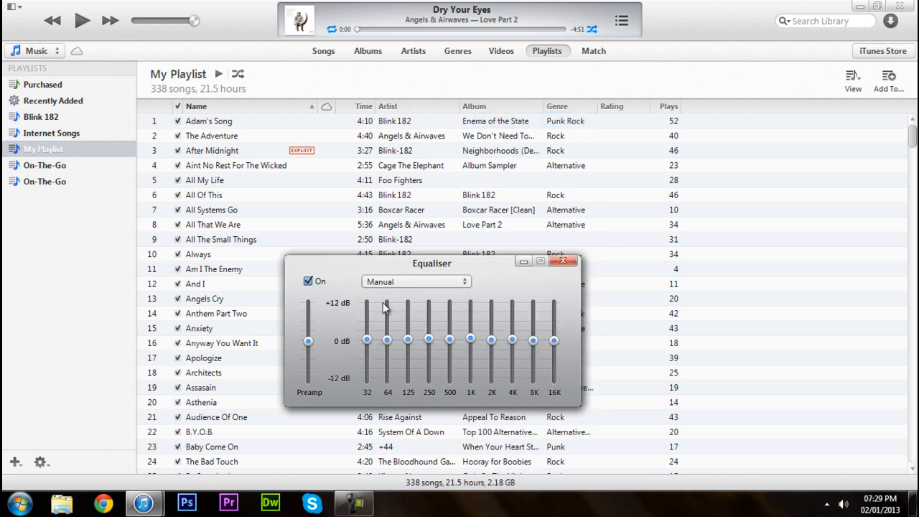
click(415, 281)
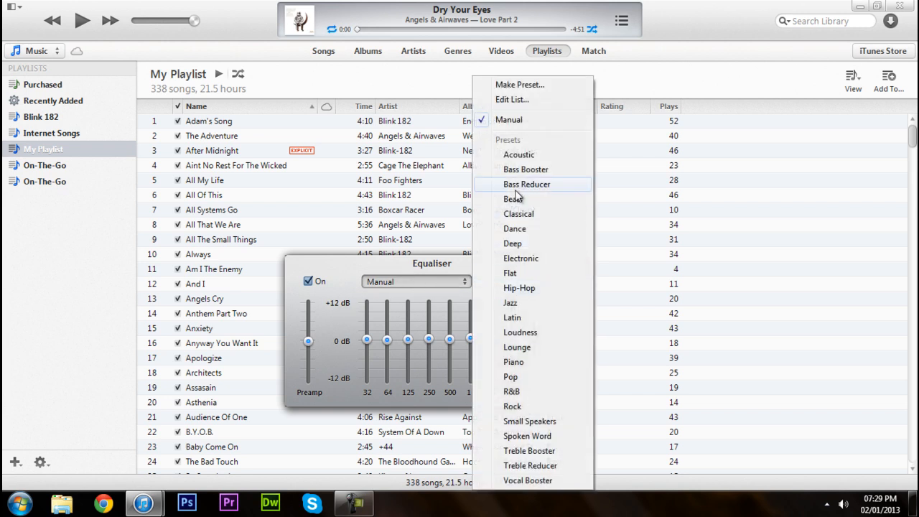
click(525, 169)
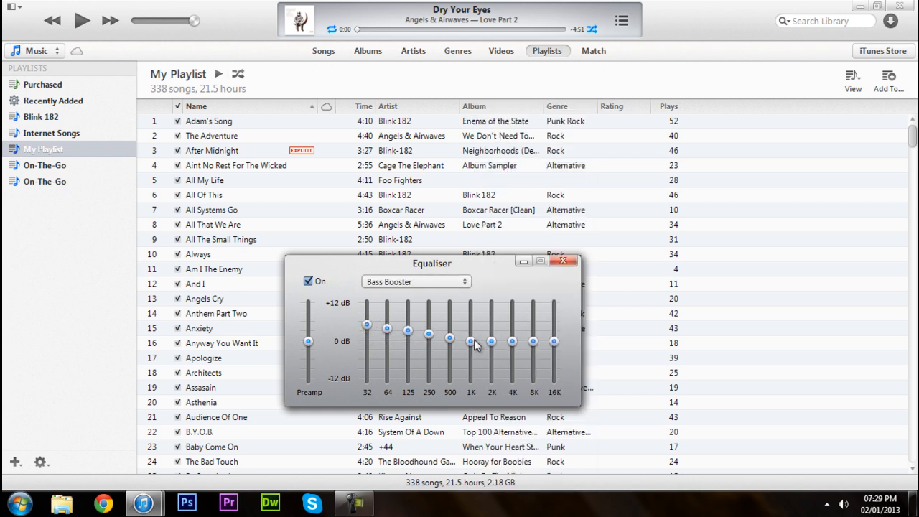
Step: Raise the bass sliders and the 2K–16K treble sliders, then select the Beats preset
drag(366, 324, 366, 316)
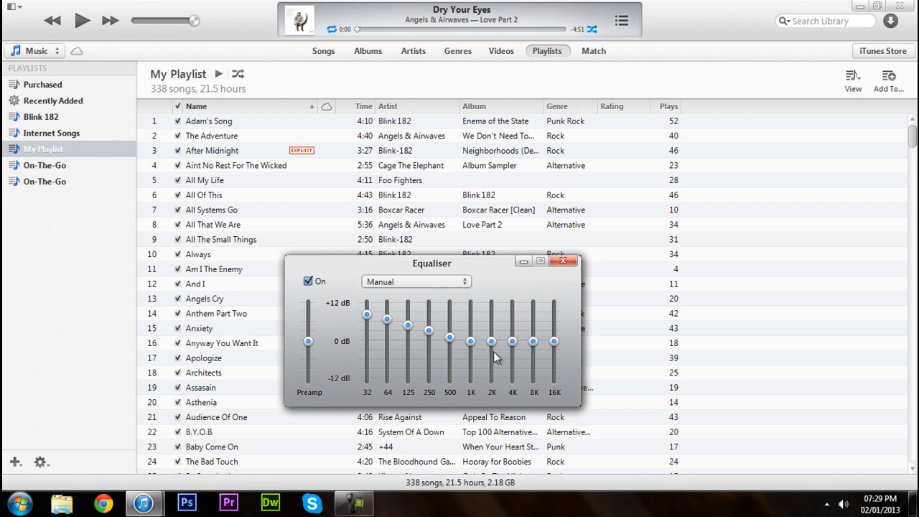
mouse_move(453, 281)
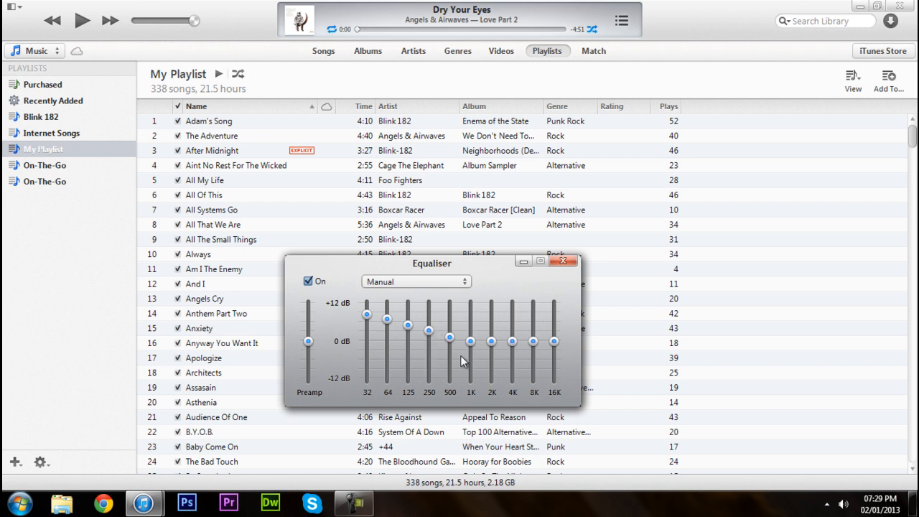
mouse_move(495, 350)
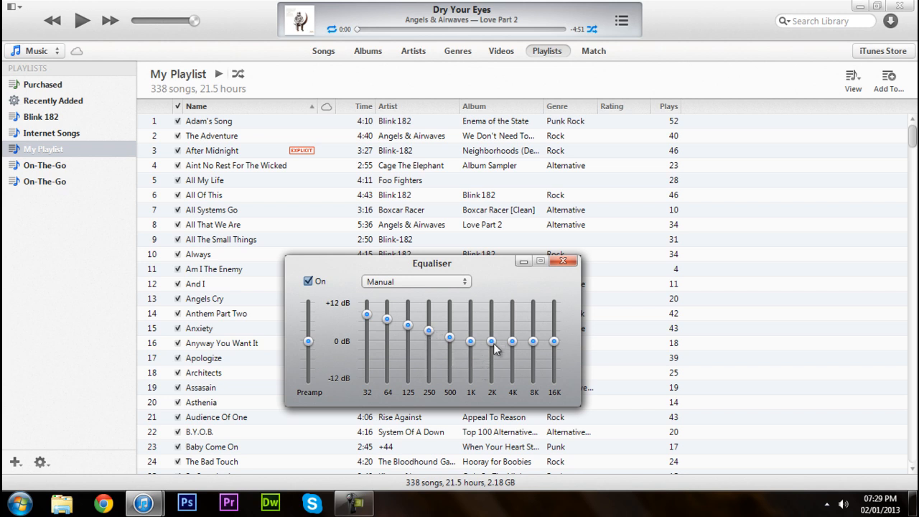
drag(491, 341, 492, 337)
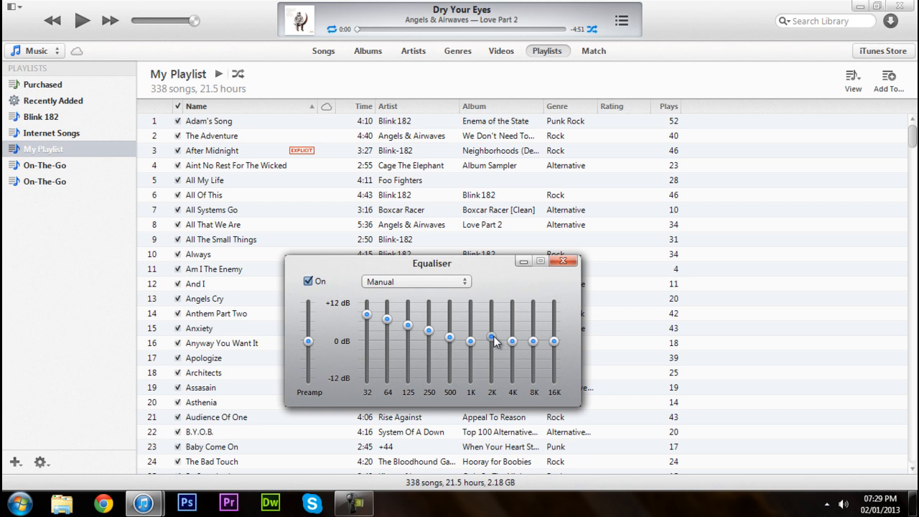
drag(533, 341, 532, 329)
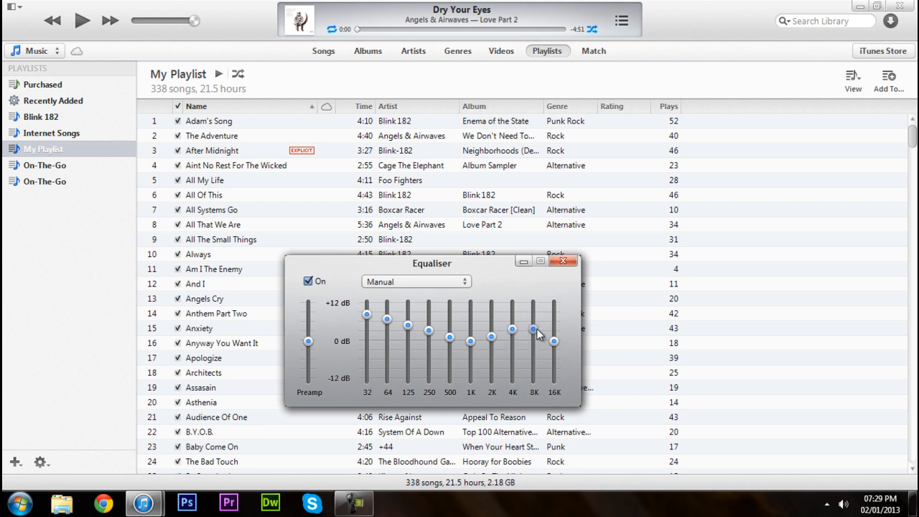
drag(532, 341, 532, 320)
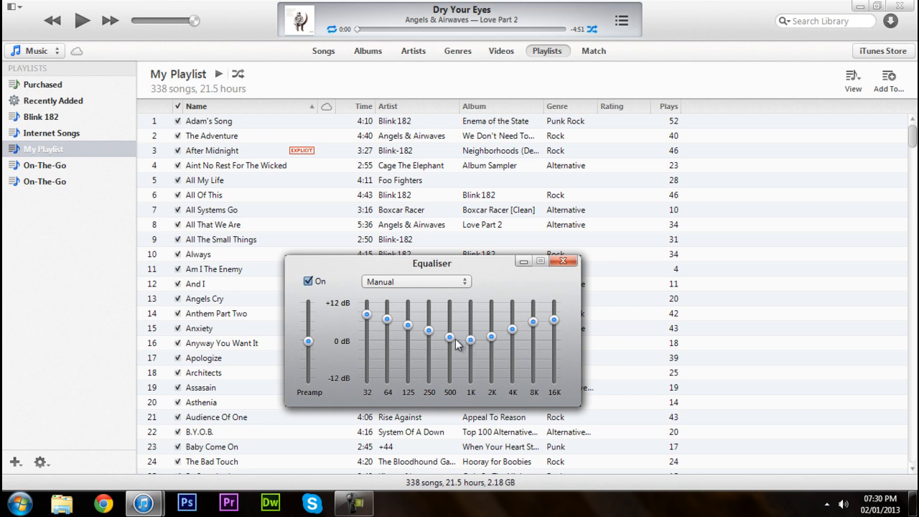
mouse_move(423, 292)
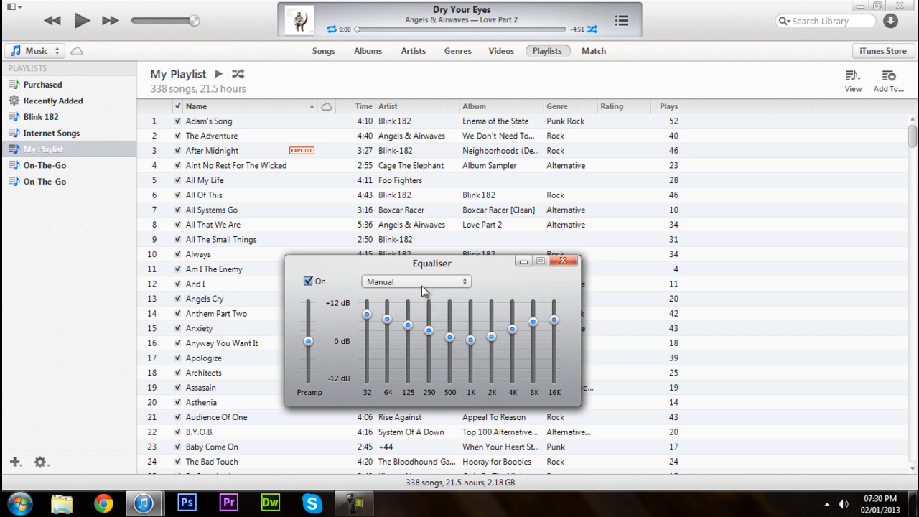
click(416, 280)
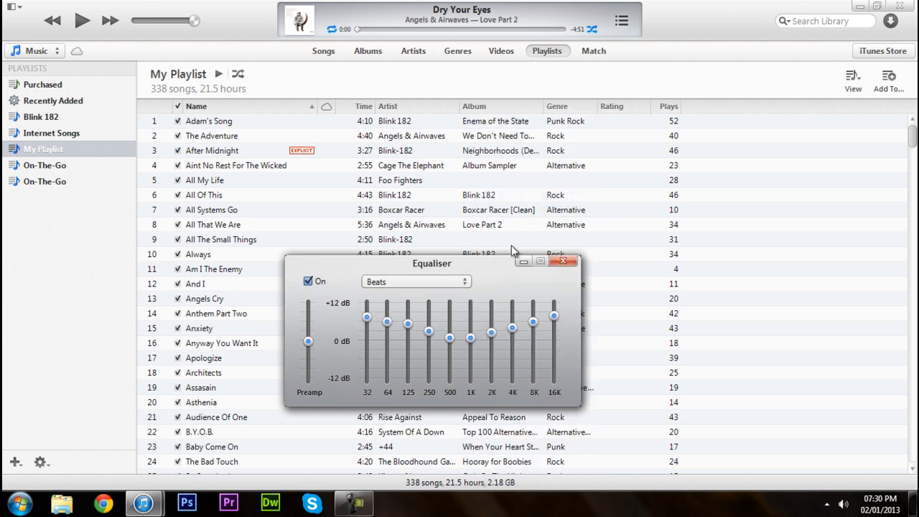
mouse_move(408, 284)
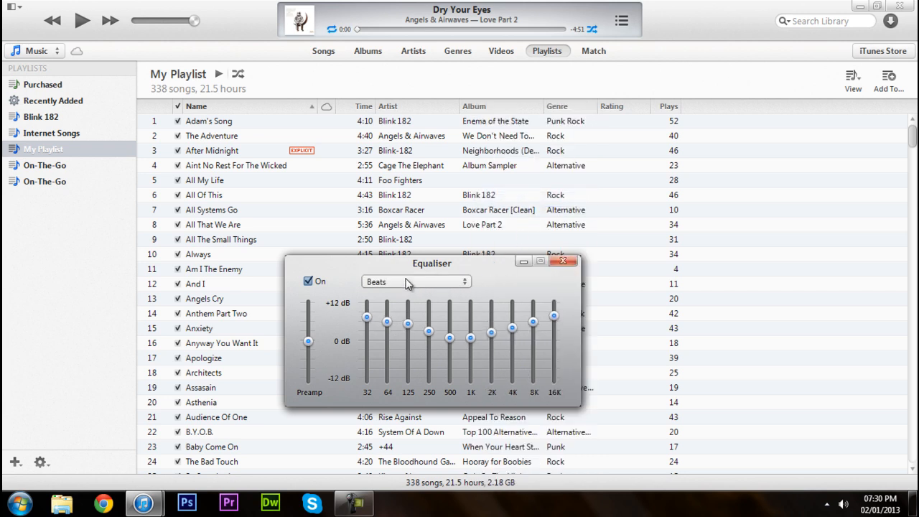